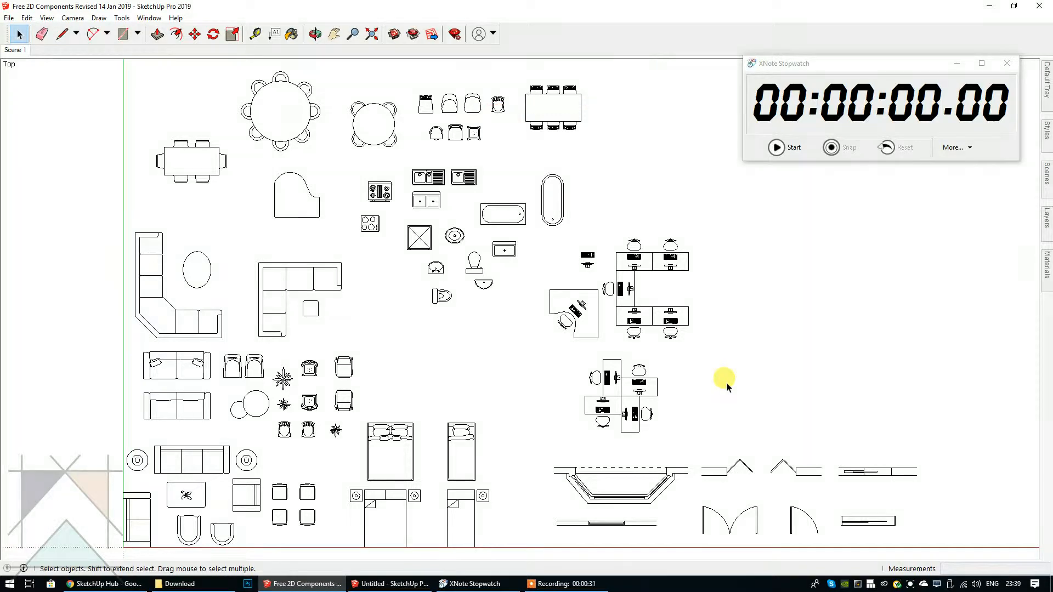
mouse_move(140, 517)
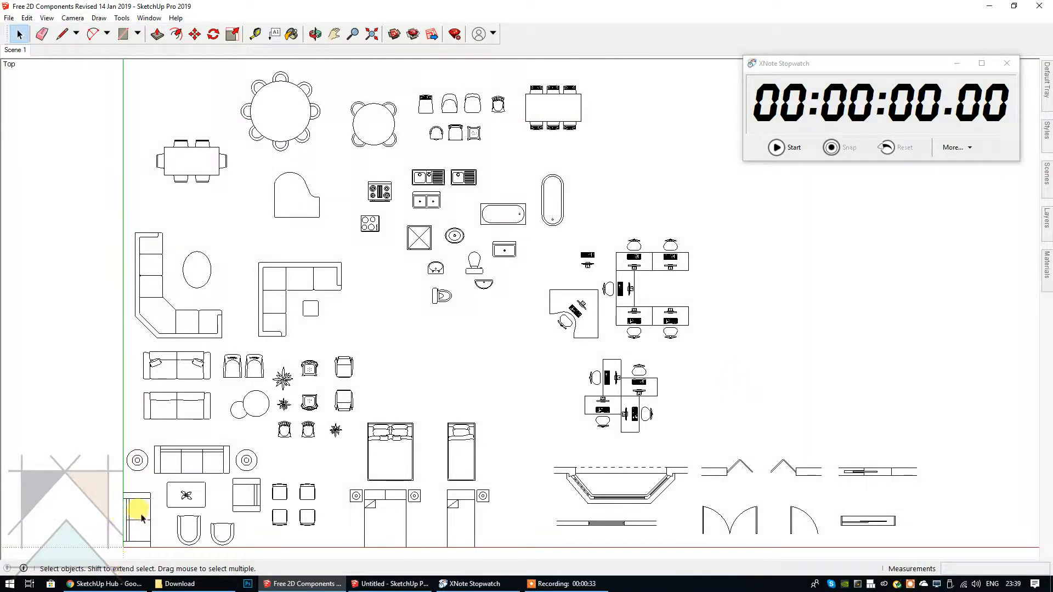
Select the small upright two-seat sofa at bottom-left, then switch to the untitled model.
left_click(137, 517)
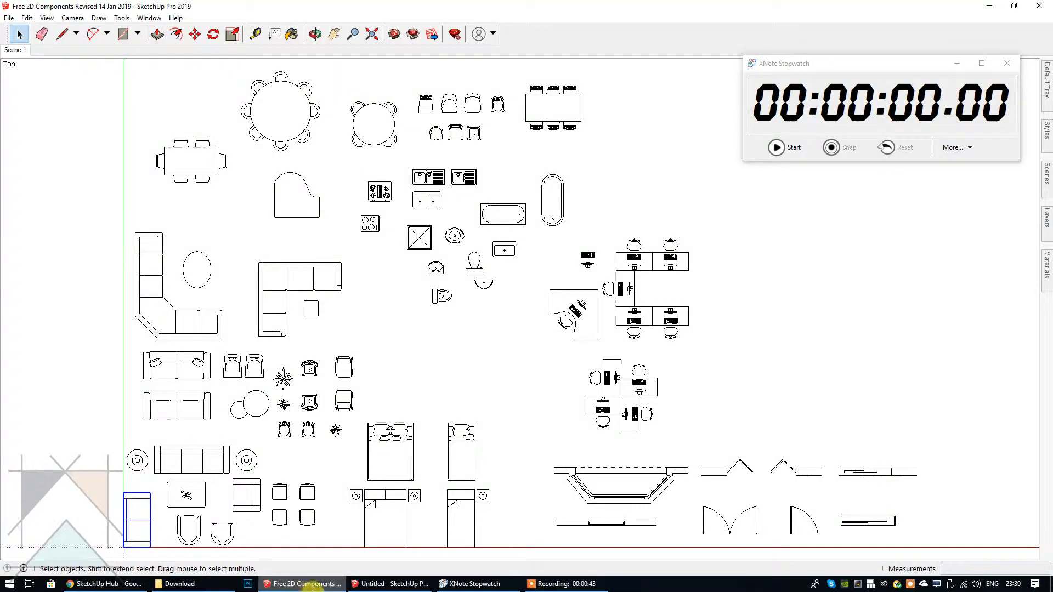
left_click(26, 17)
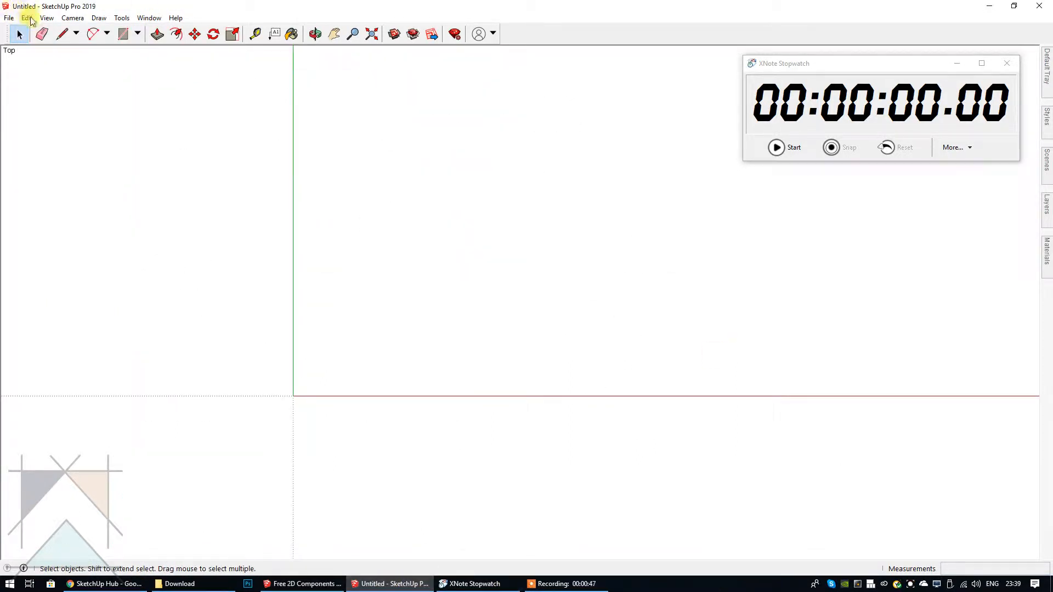
Paste the copied sofa into the untitled model with its corner at the origin, then start rotating it.
left_click(26, 17)
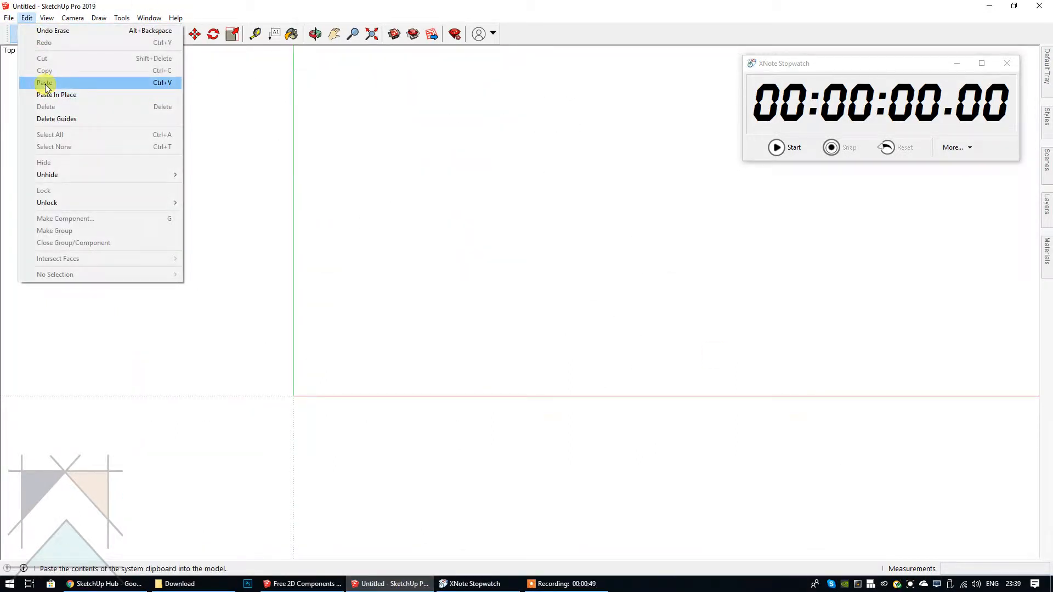
left_click(44, 83)
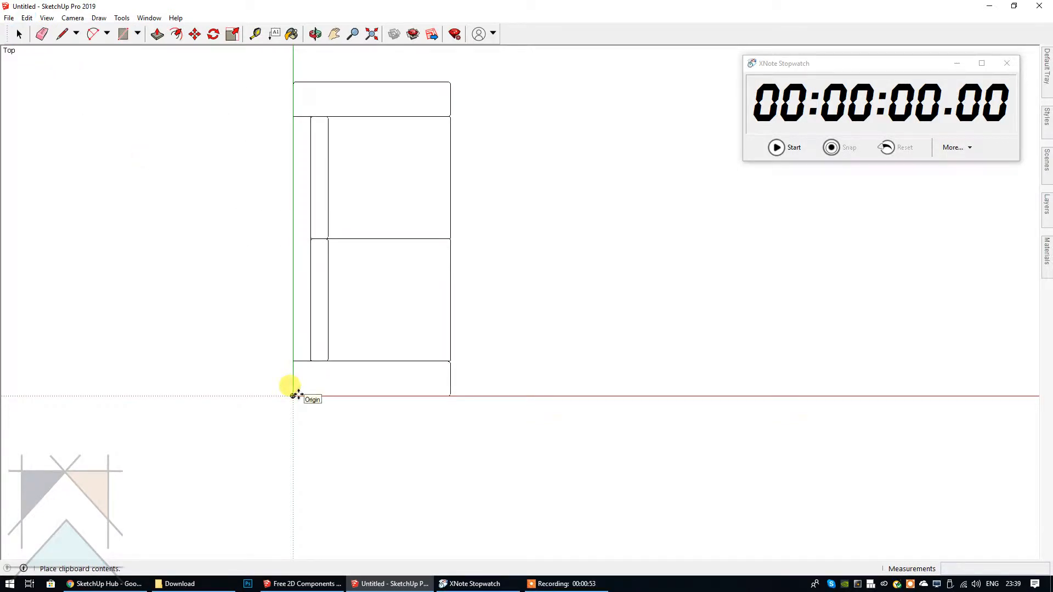
left_click(295, 394)
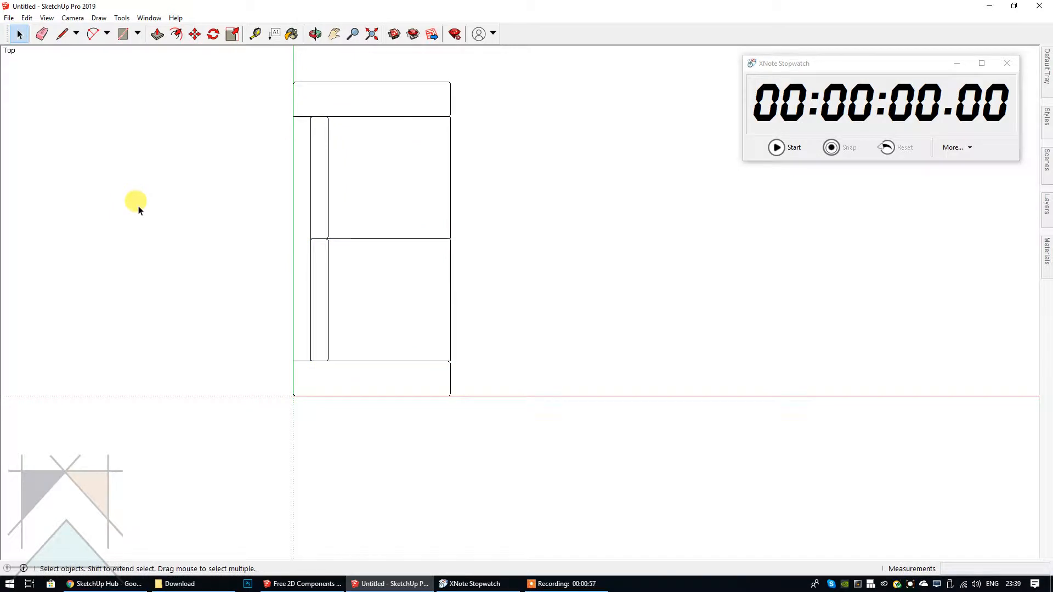
left_click(176, 33)
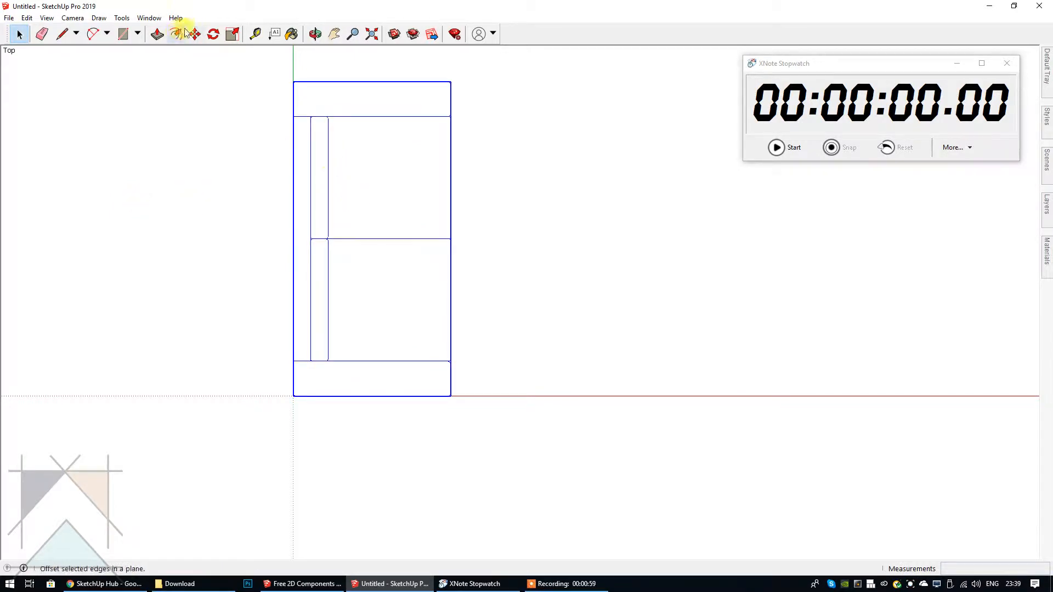
left_click(192, 33)
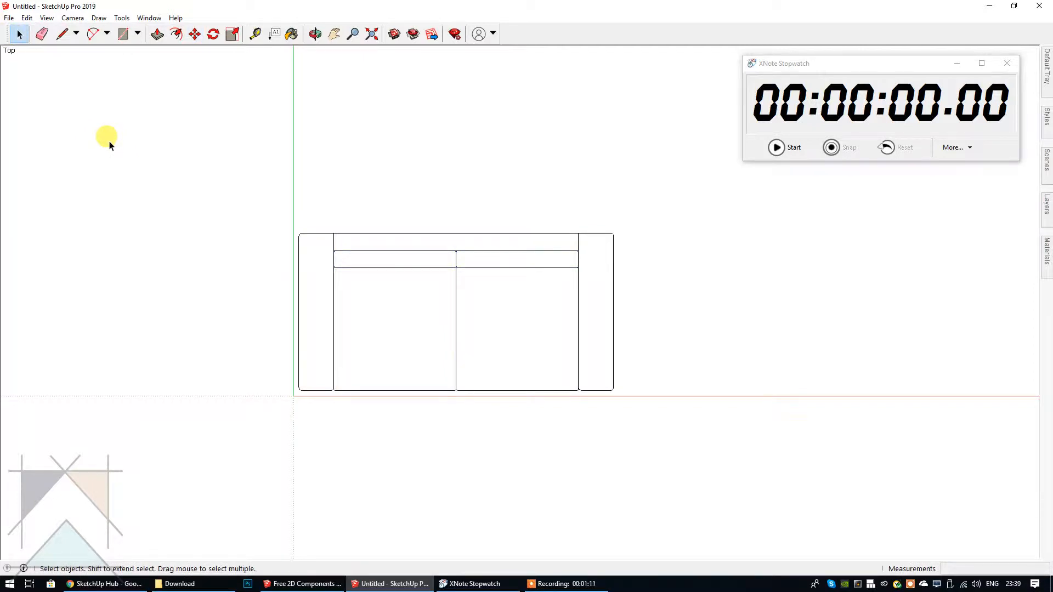
mouse_move(123, 152)
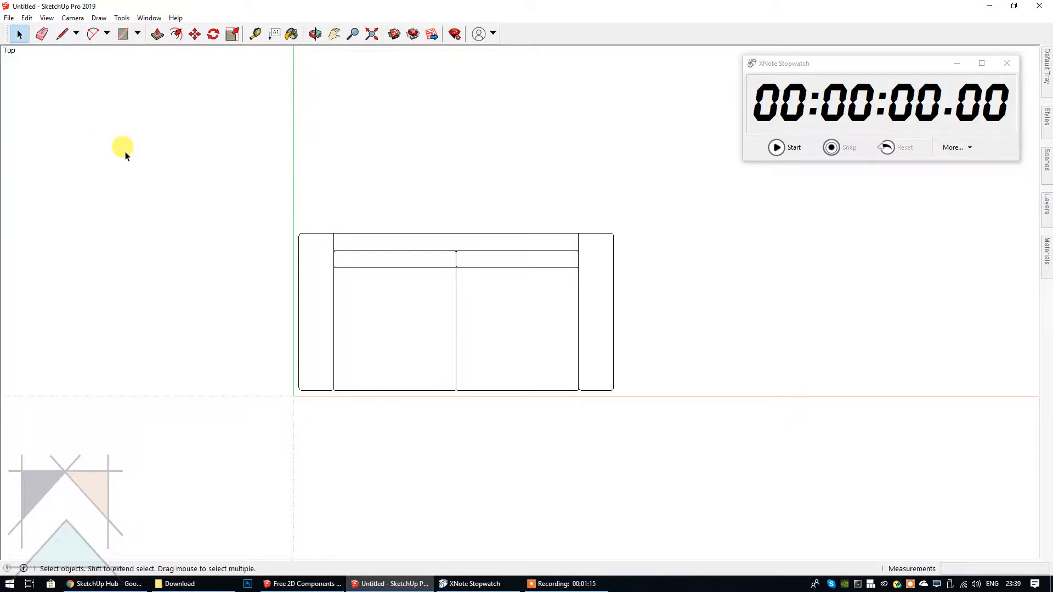
mouse_move(473, 461)
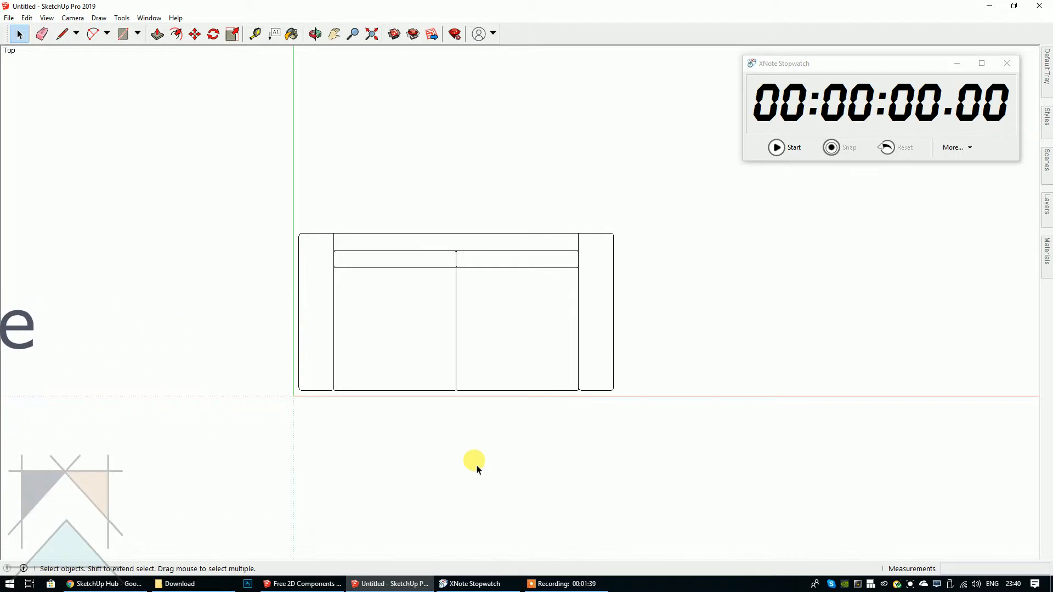
mouse_move(737, 376)
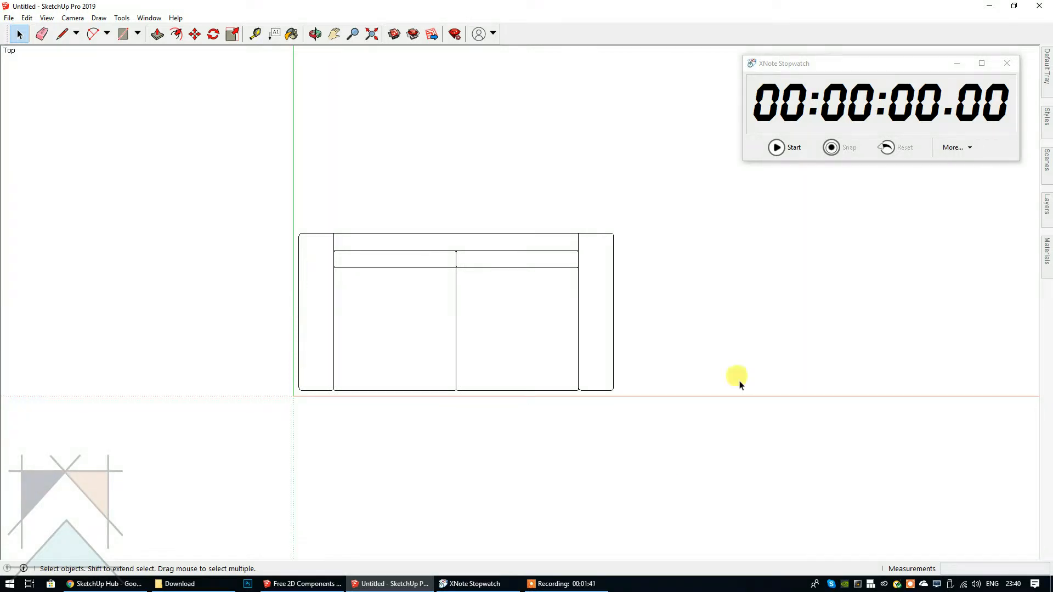
mouse_move(423, 369)
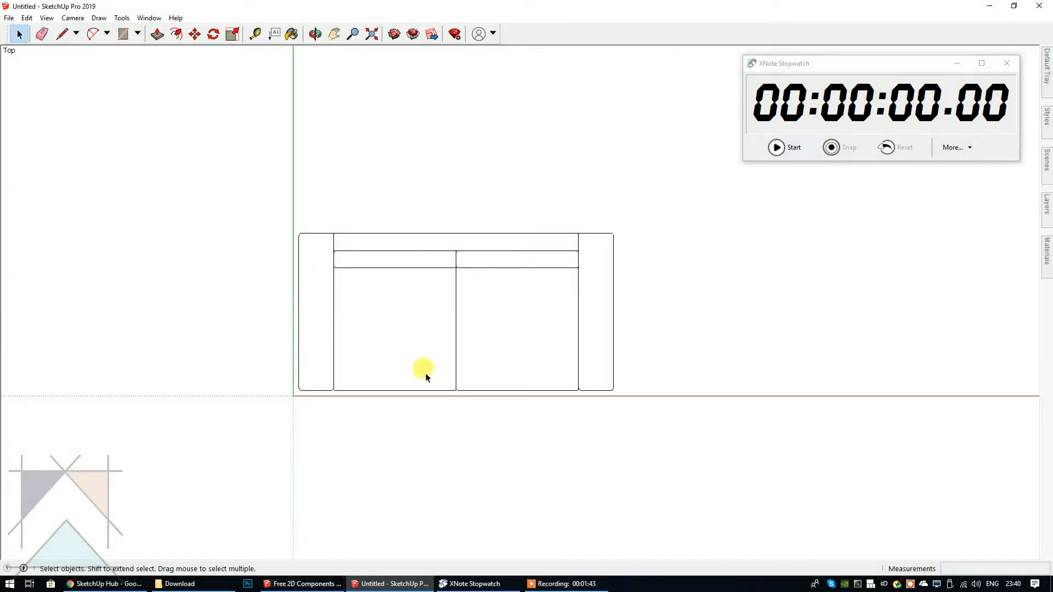
mouse_move(706, 363)
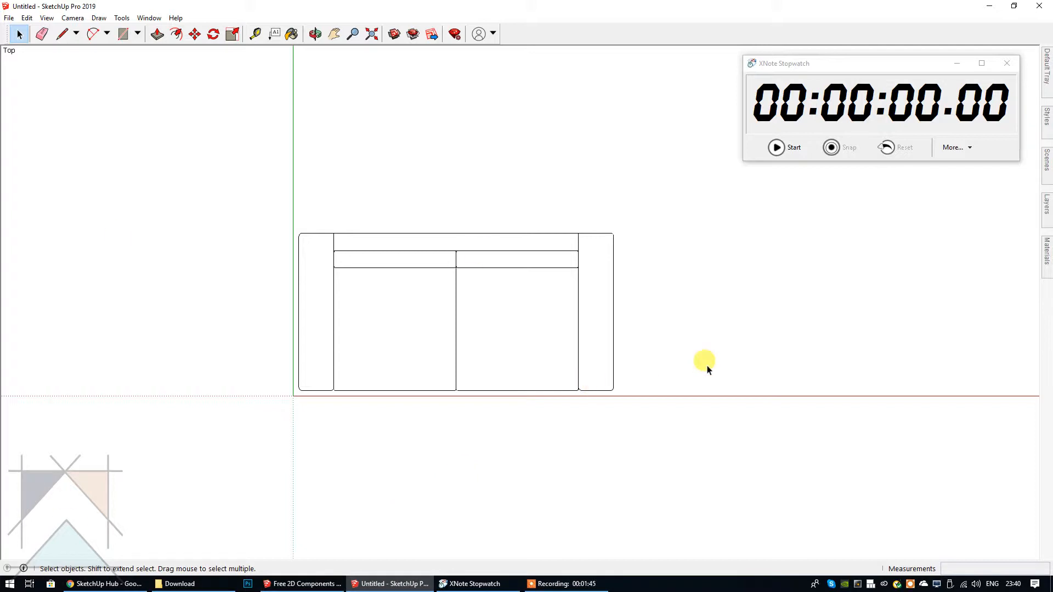
mouse_move(516, 378)
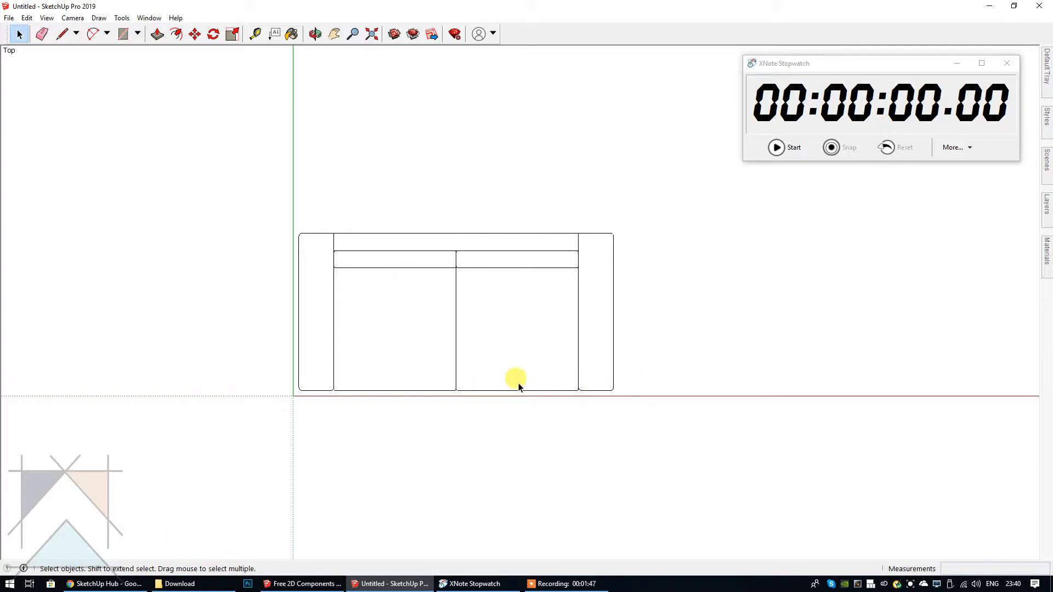
mouse_move(562, 424)
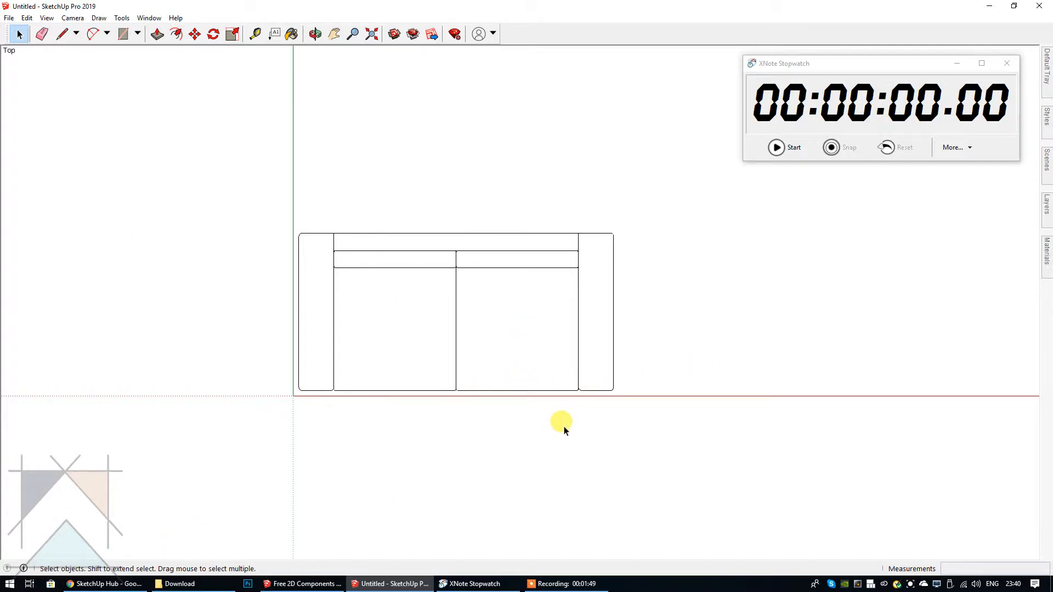
mouse_move(415, 294)
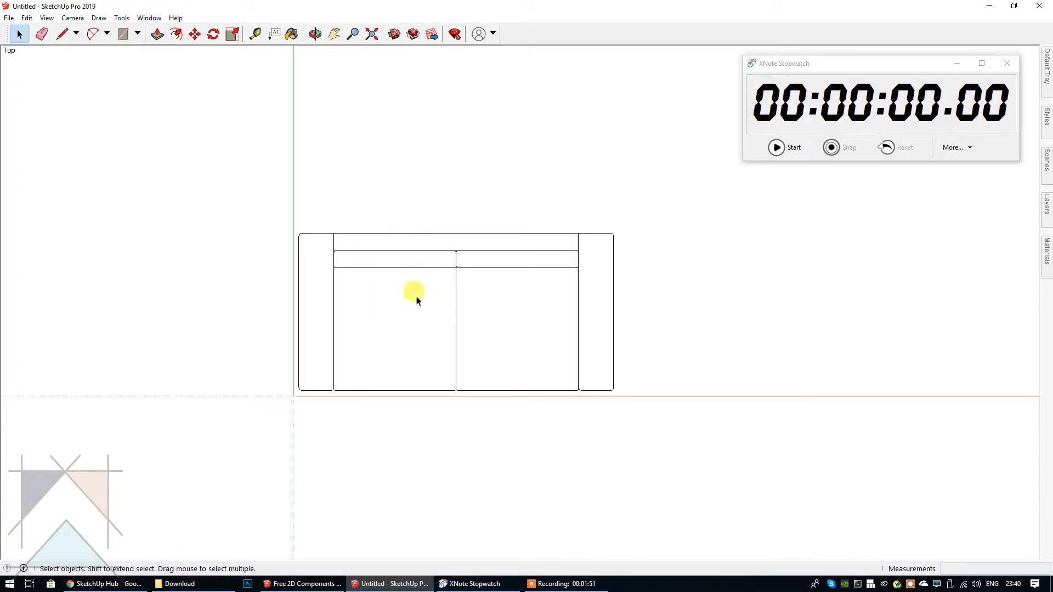
mouse_move(405, 386)
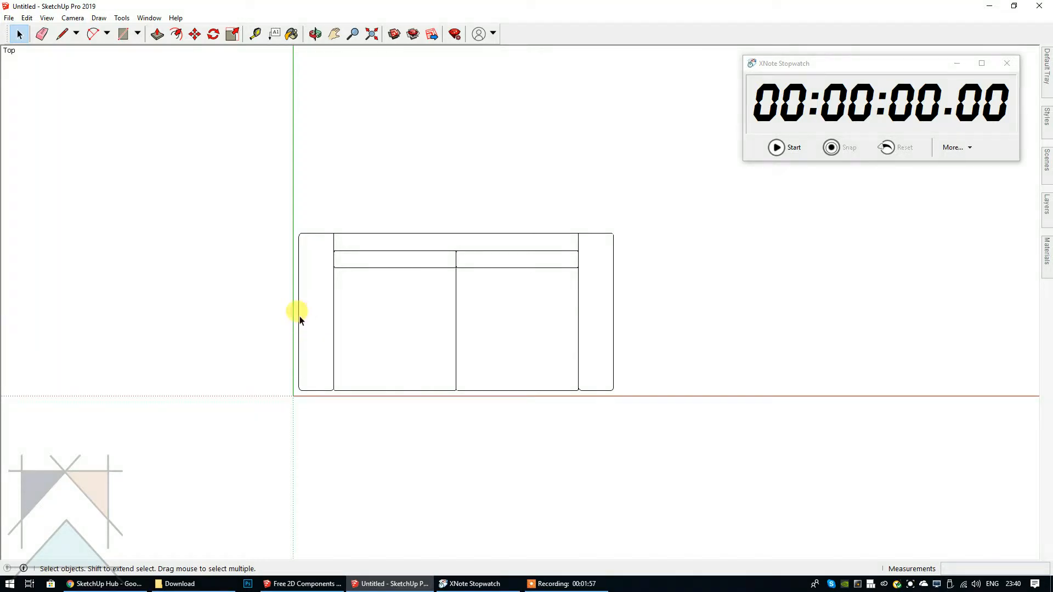
mouse_move(302, 322)
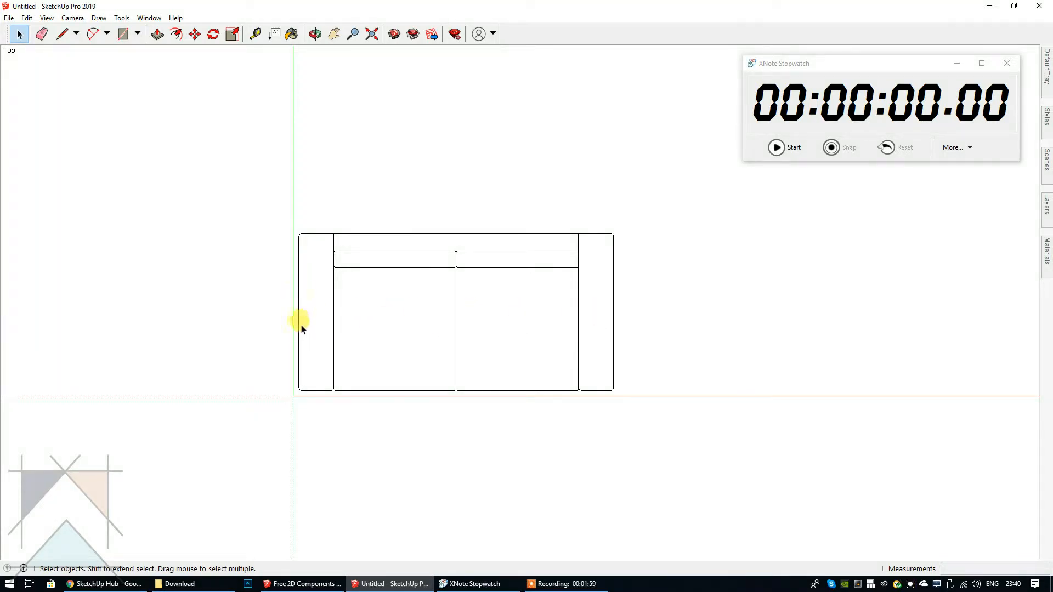
mouse_move(611, 324)
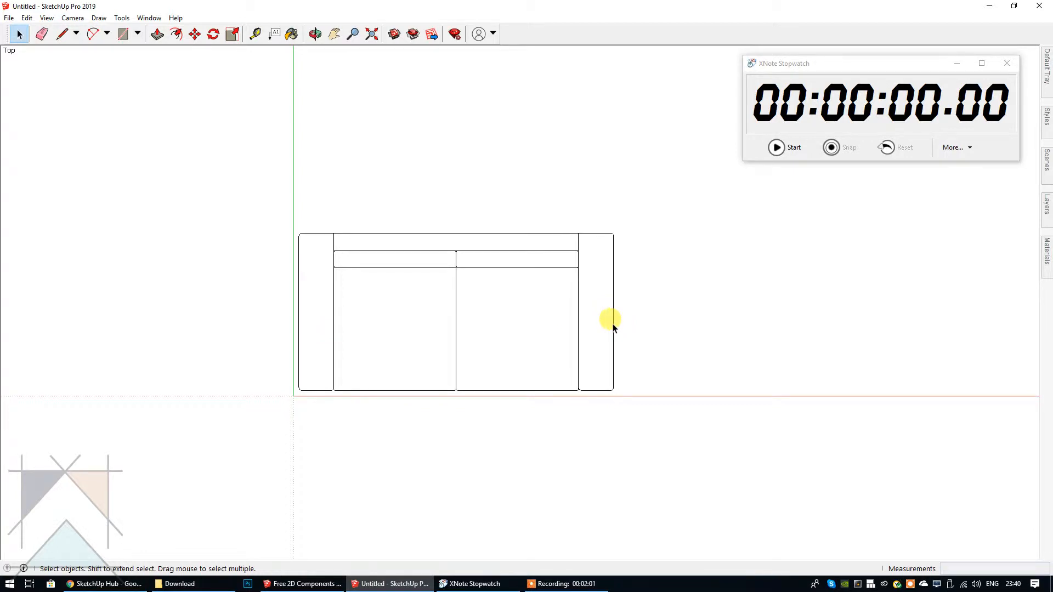
mouse_move(532, 328)
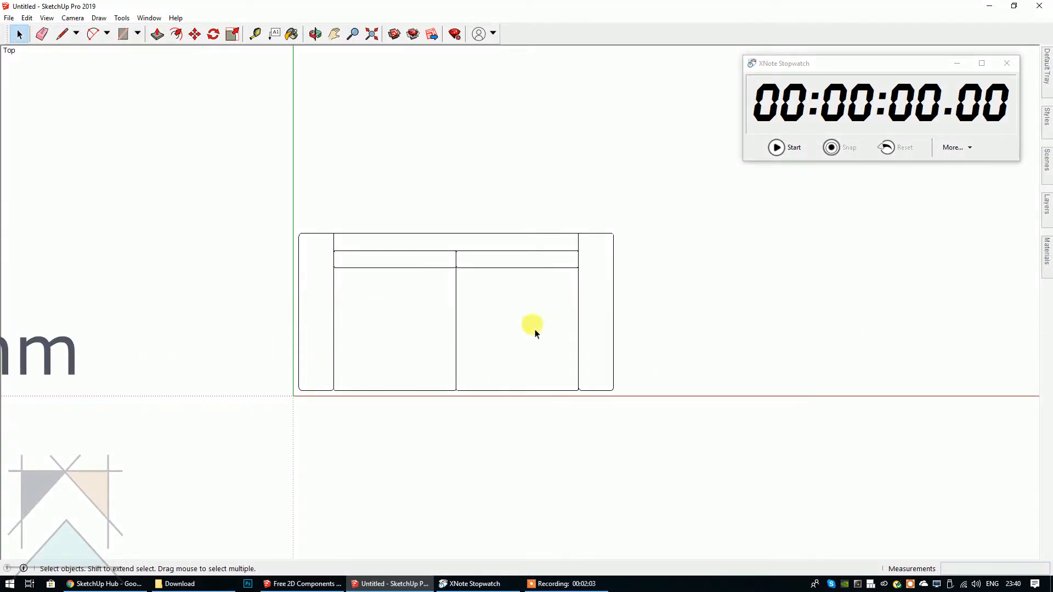
mouse_move(592, 375)
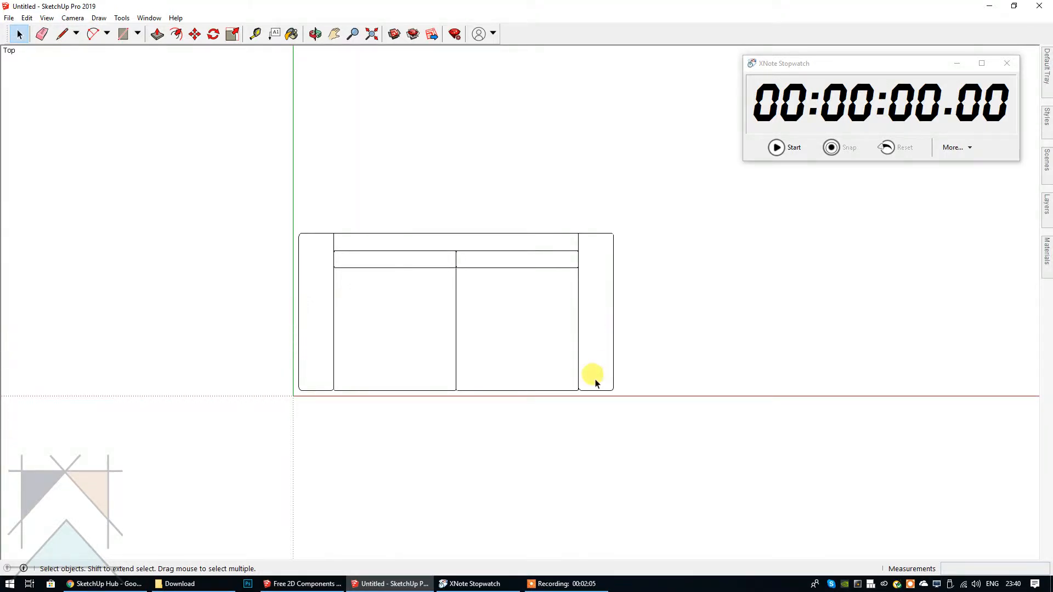
mouse_move(767, 200)
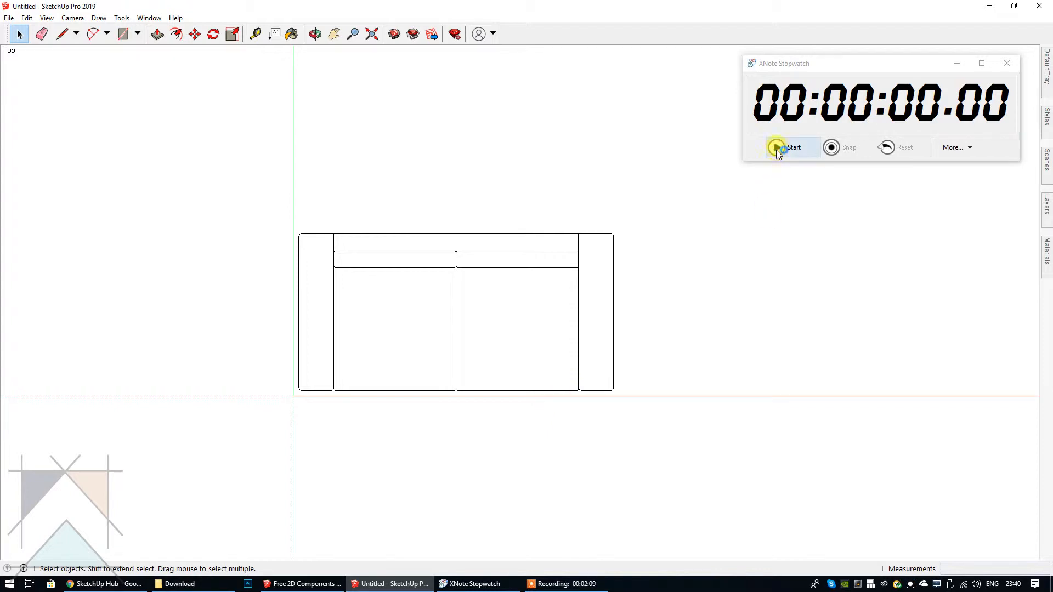
Explode the sofa component into loose geometry and clear the selection.
right_click(410, 314)
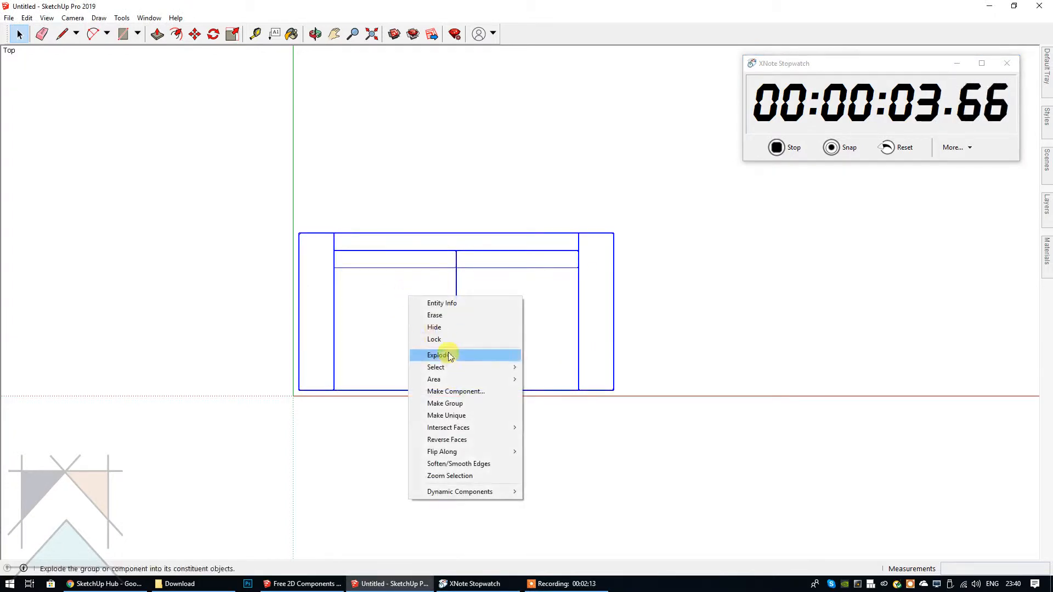
left_click(437, 355)
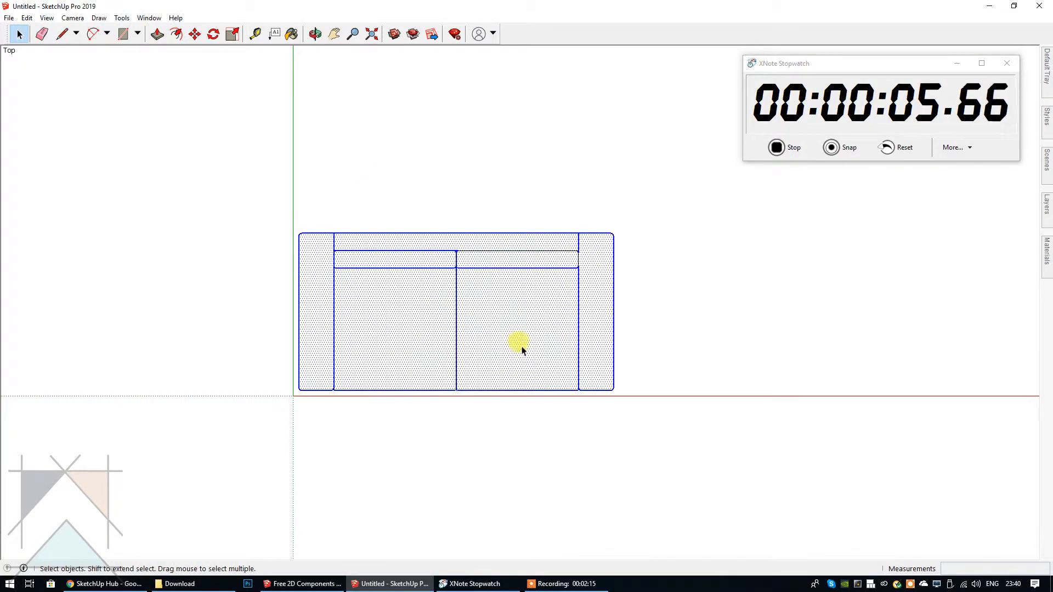
left_click(400, 229)
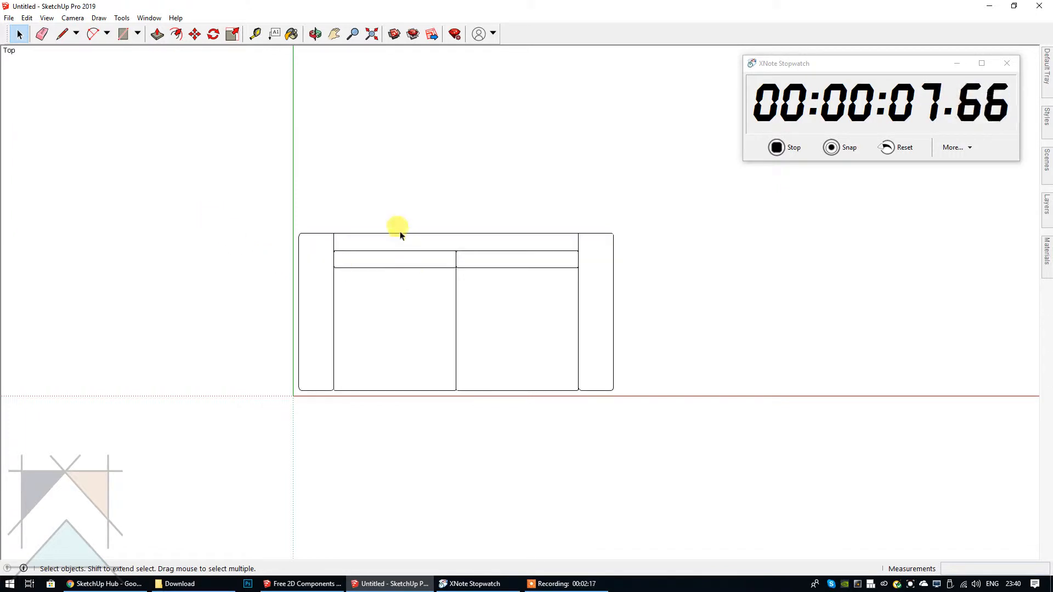
mouse_move(398, 304)
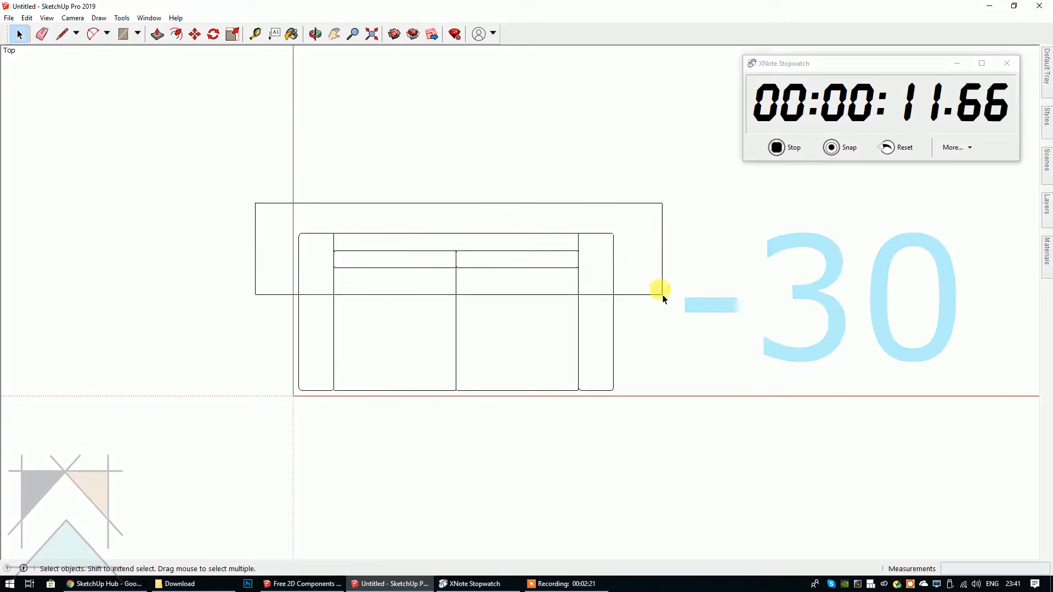
Shift the backrest lines 30 mm and confirm the sofa depth reads 870 mm.
left_click(231, 33)
type("30")
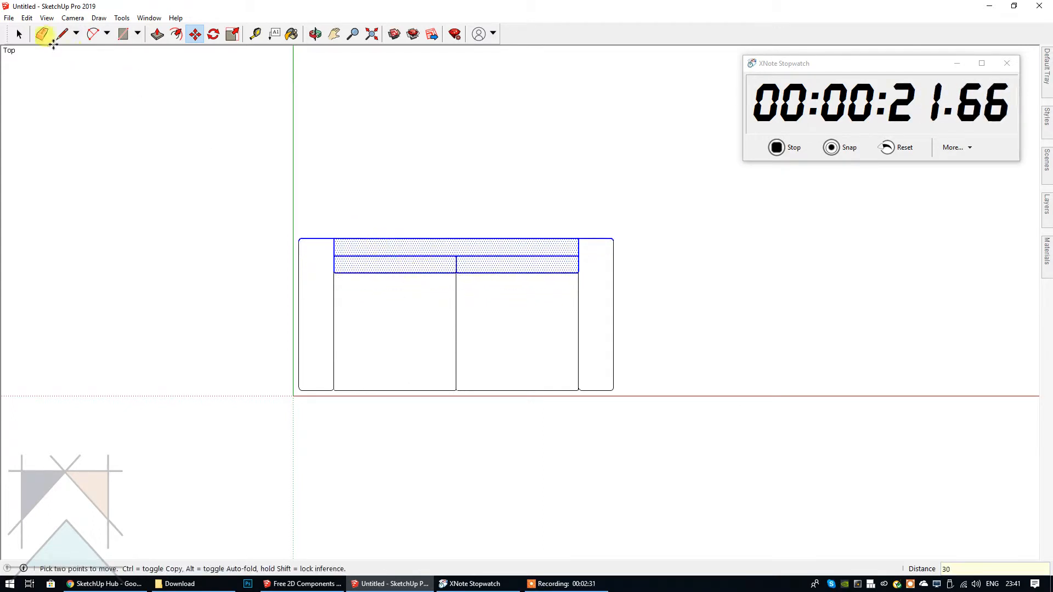
left_click(254, 34)
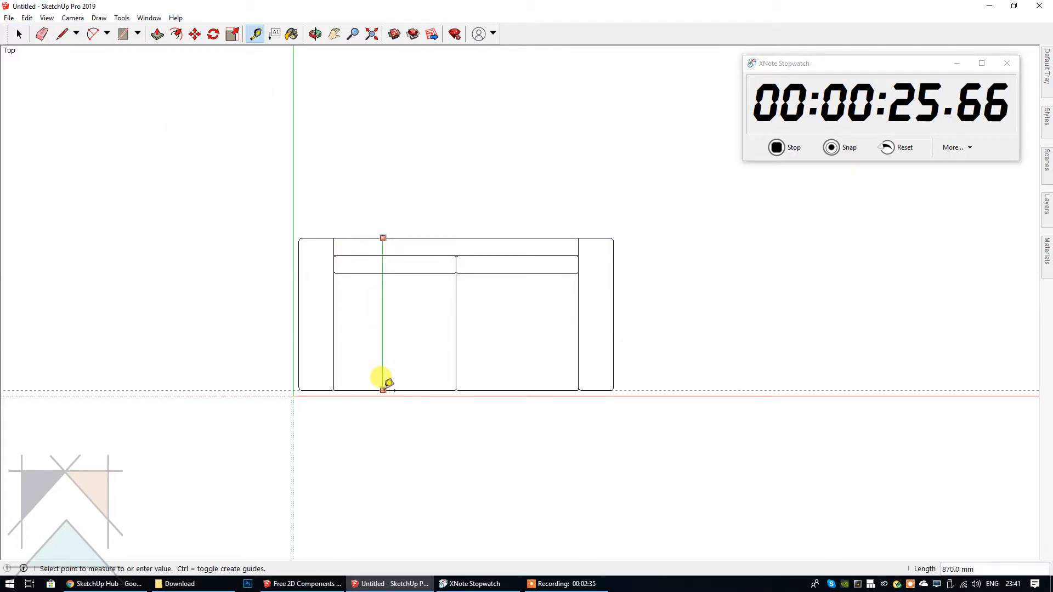
left_click(18, 33)
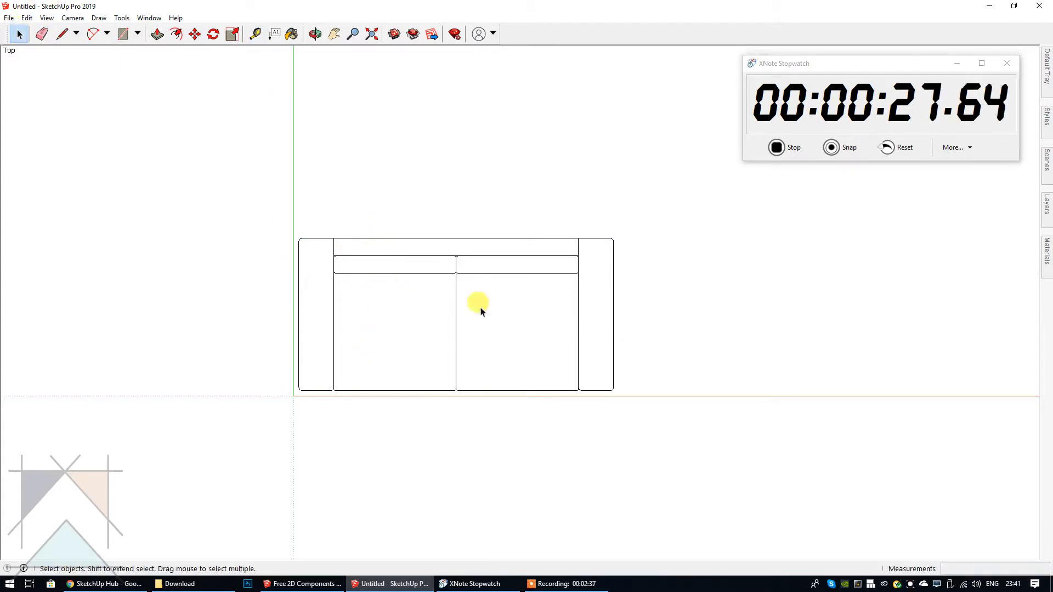
mouse_move(571, 326)
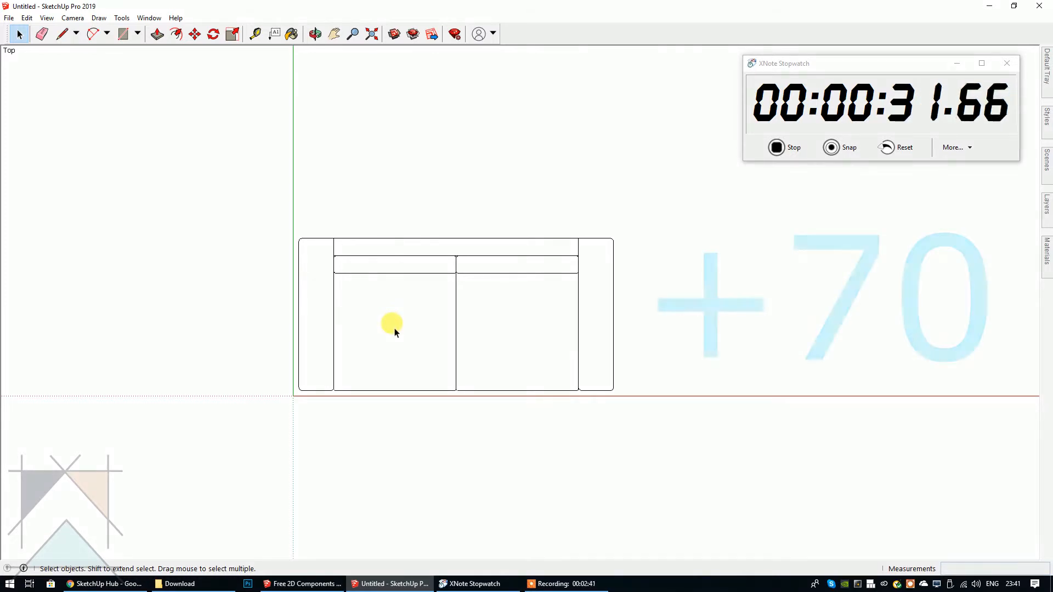
mouse_move(581, 316)
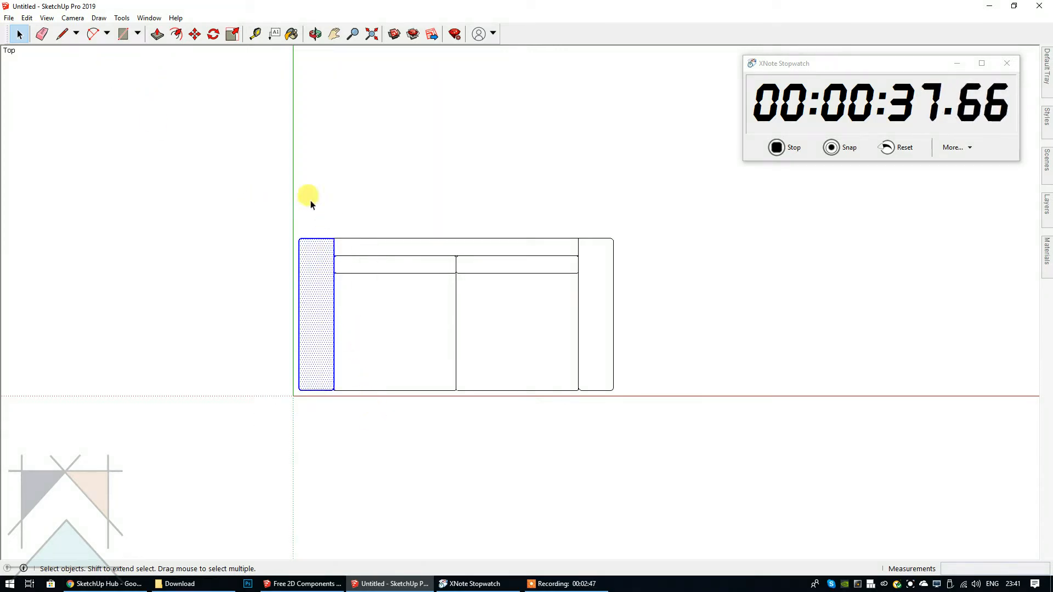
Push both sofa arms outward along the red axis and group all the sofa lines.
left_click(194, 34)
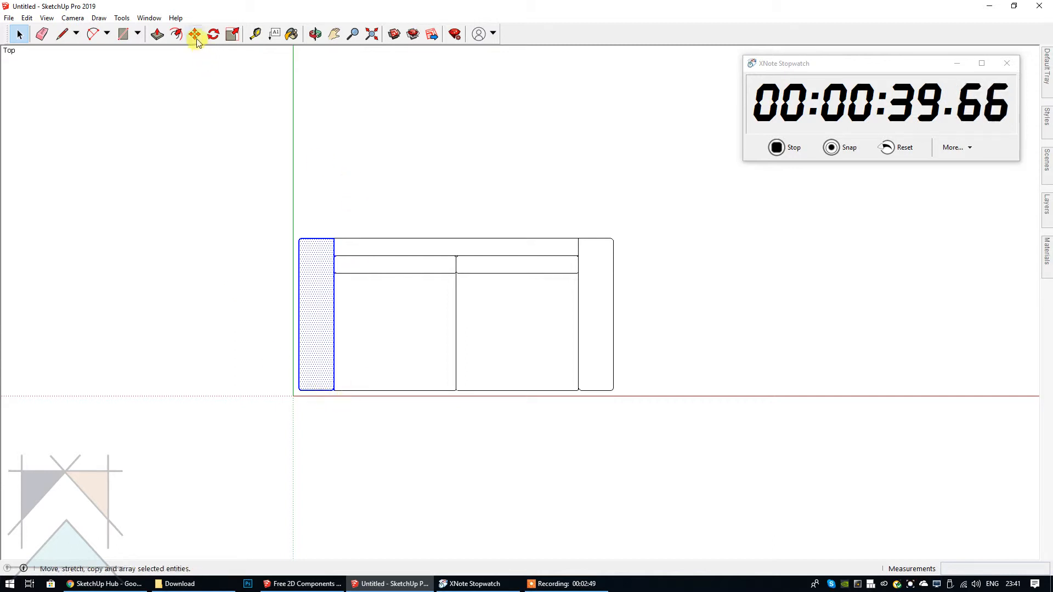
left_click(194, 34)
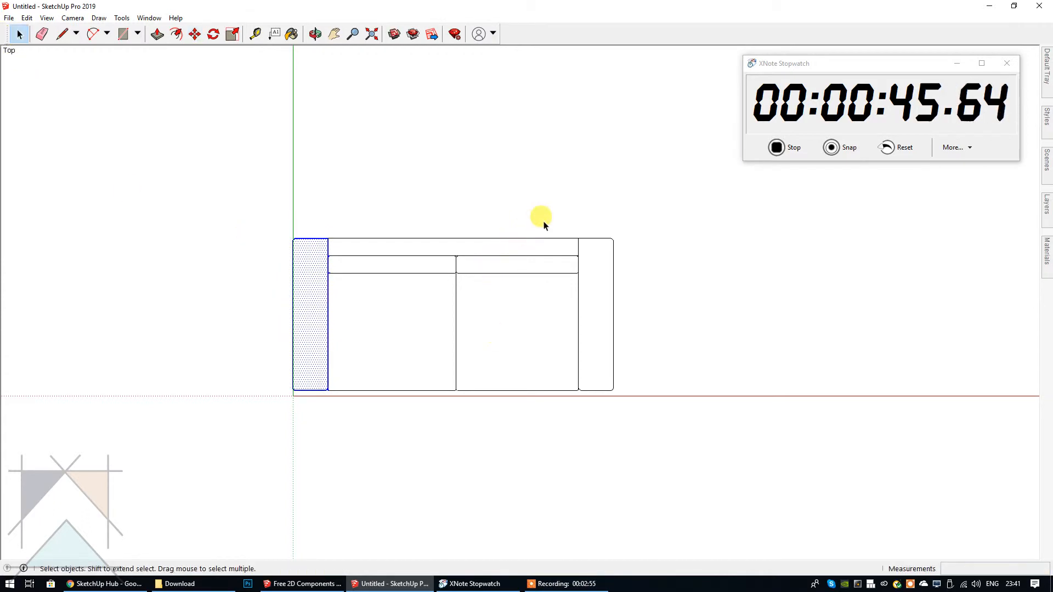
left_click(194, 33)
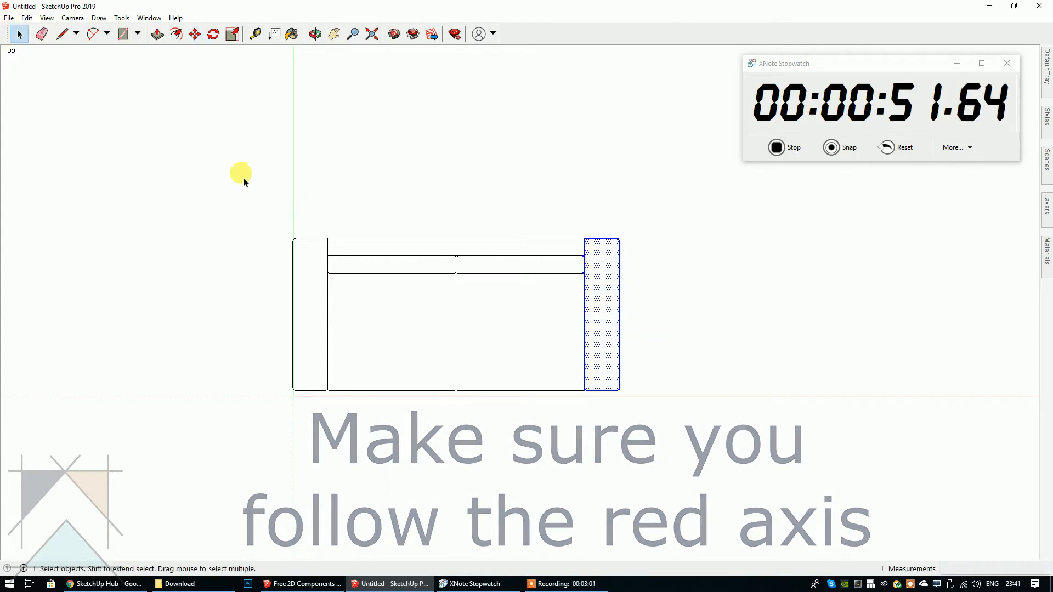
right_click(457, 316)
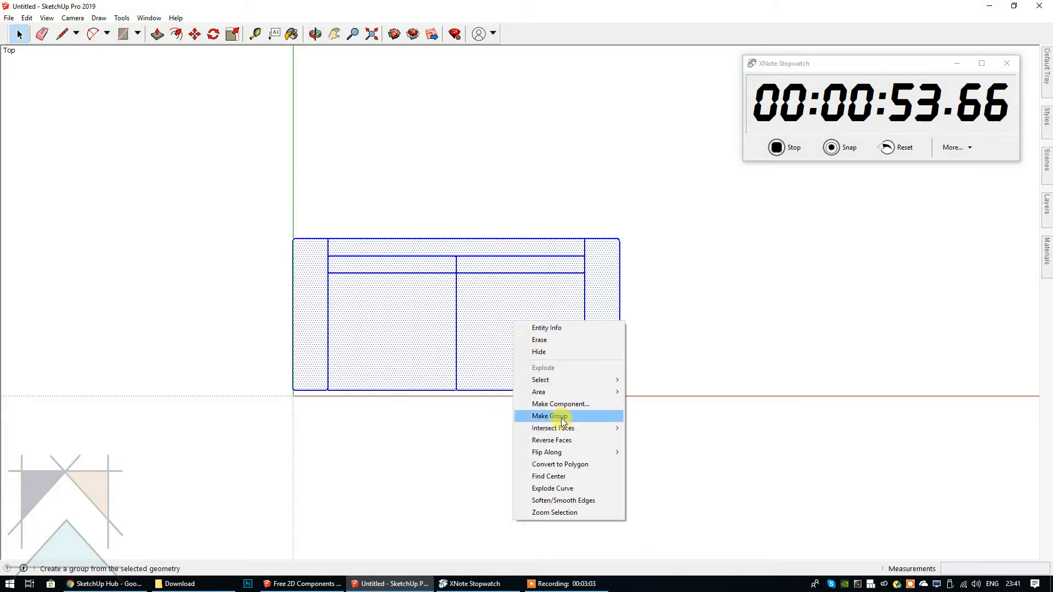
left_click(548, 416)
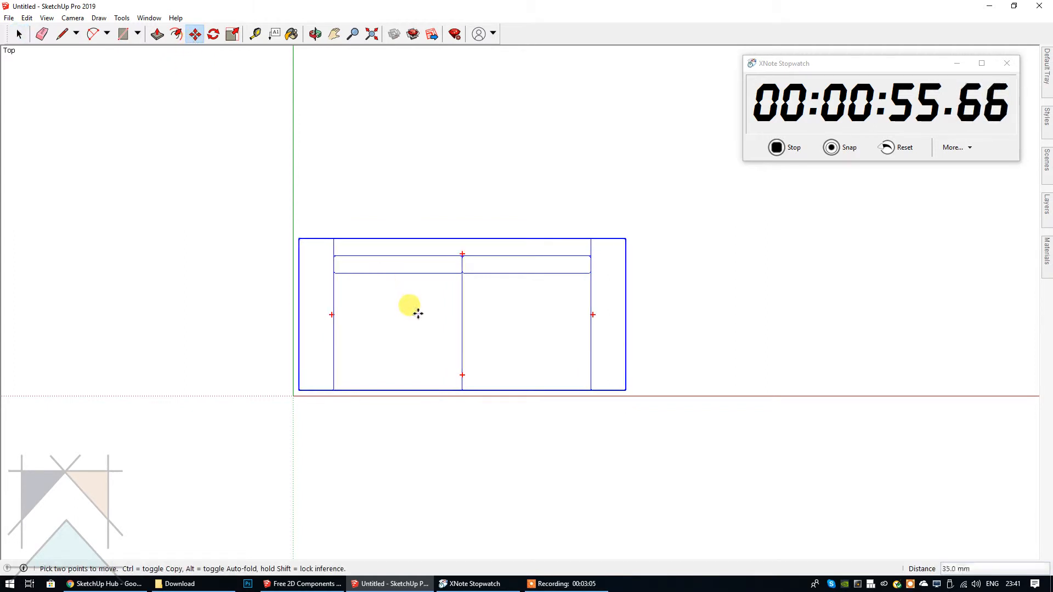
Place the regrouped sofa and stop the stopwatch at 1:02.30.
left_click(255, 33)
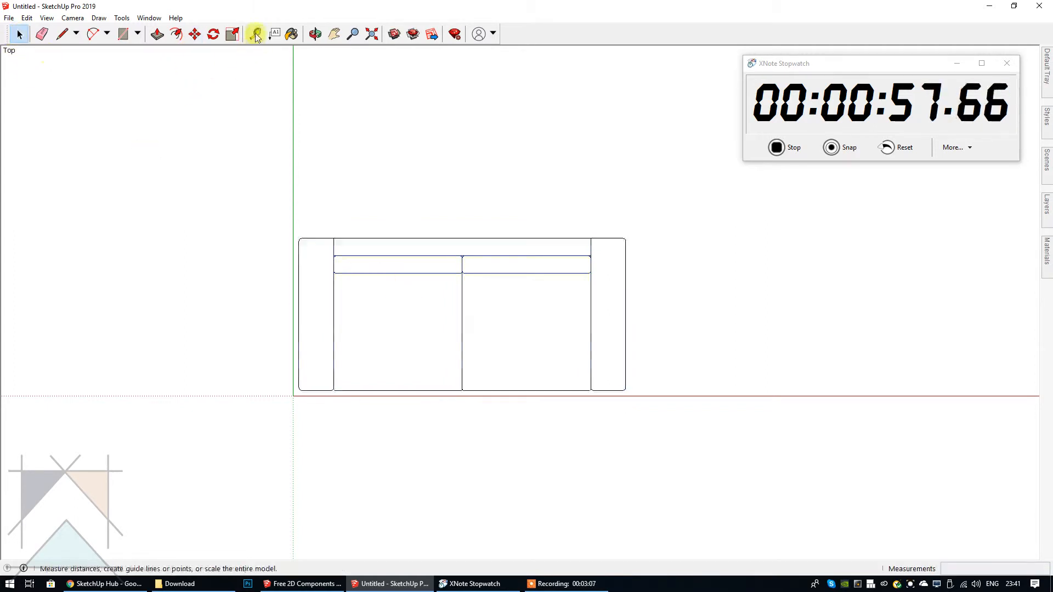
left_click(255, 34)
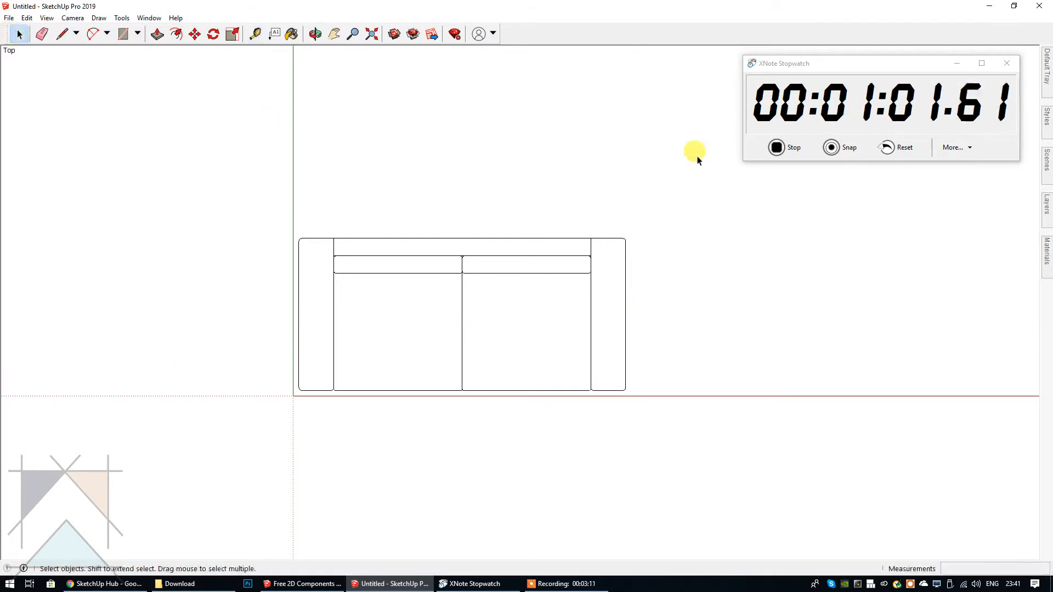
left_click(775, 147)
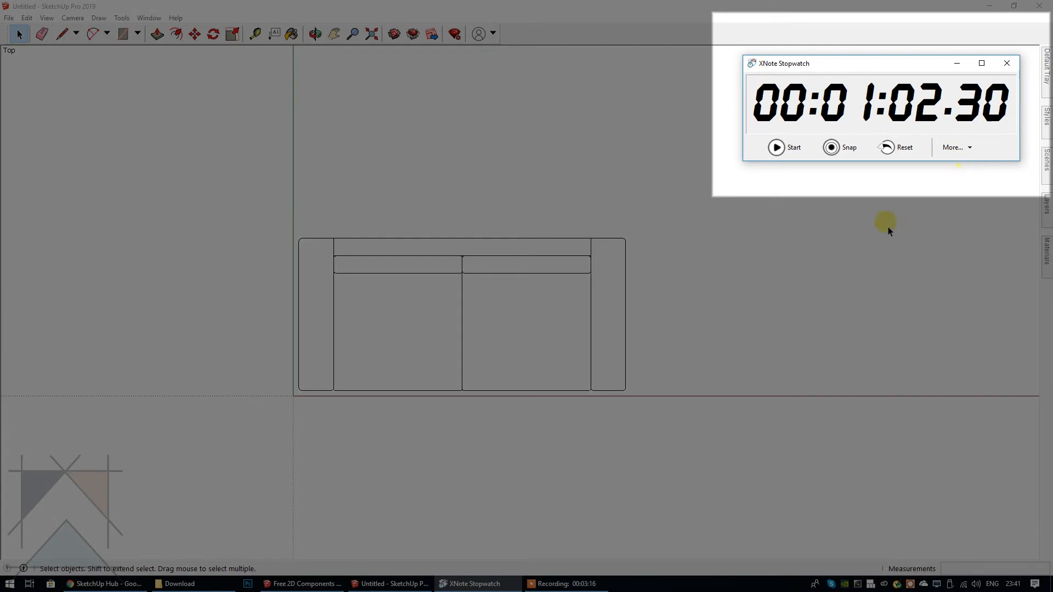
mouse_move(882, 233)
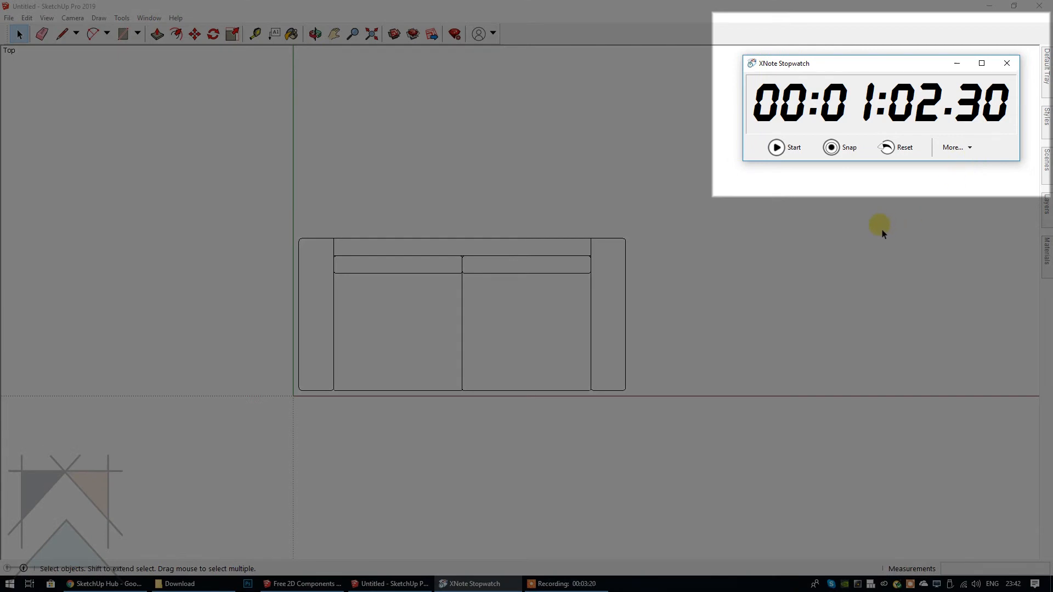
left_click(783, 147)
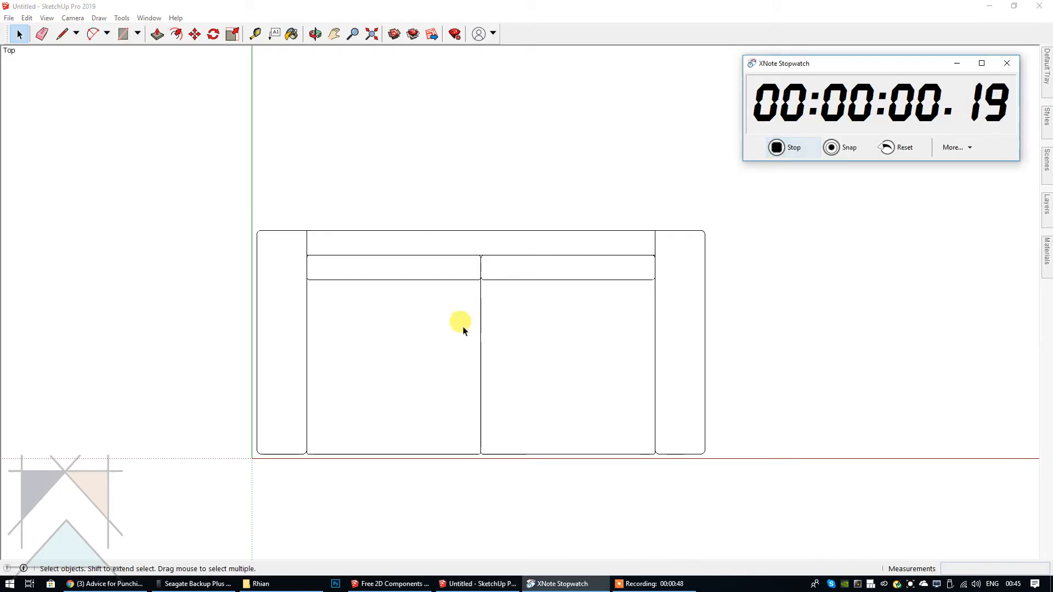
Select the whole sofa, then pick out its backrest and back cushions.
left_click(551, 312)
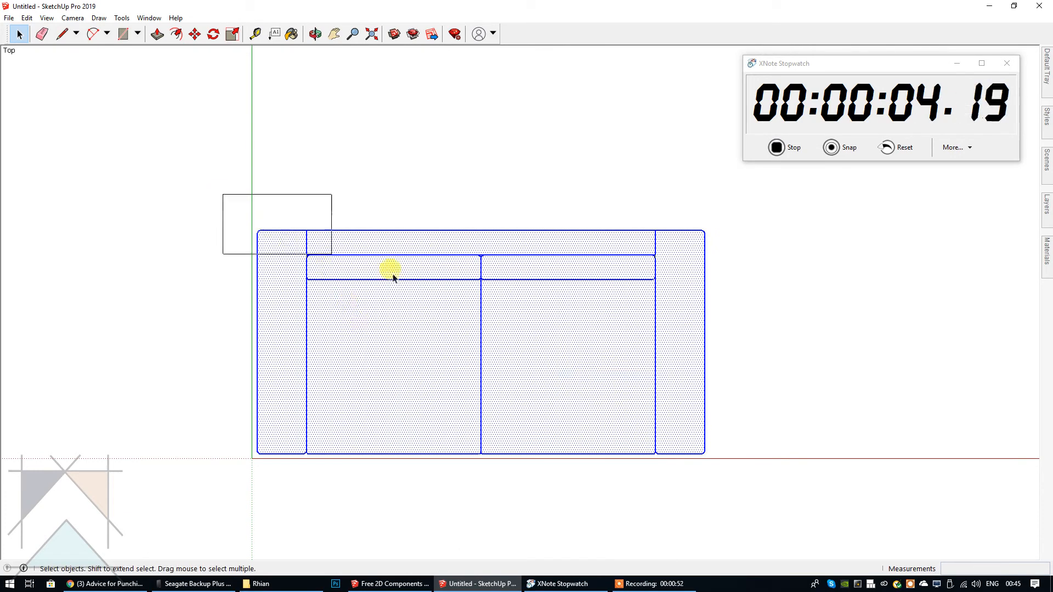
left_click(194, 33)
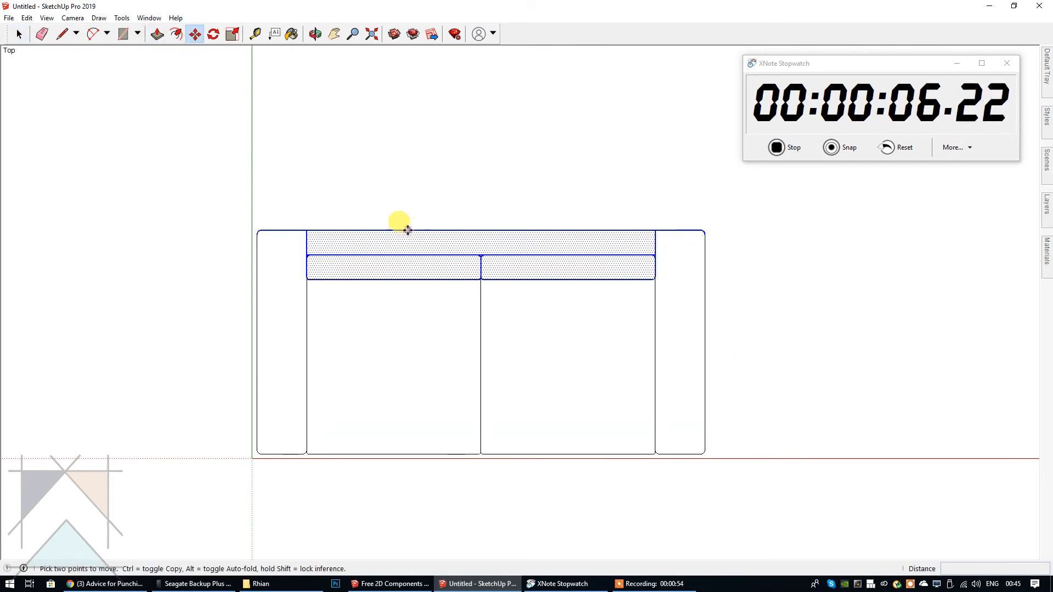